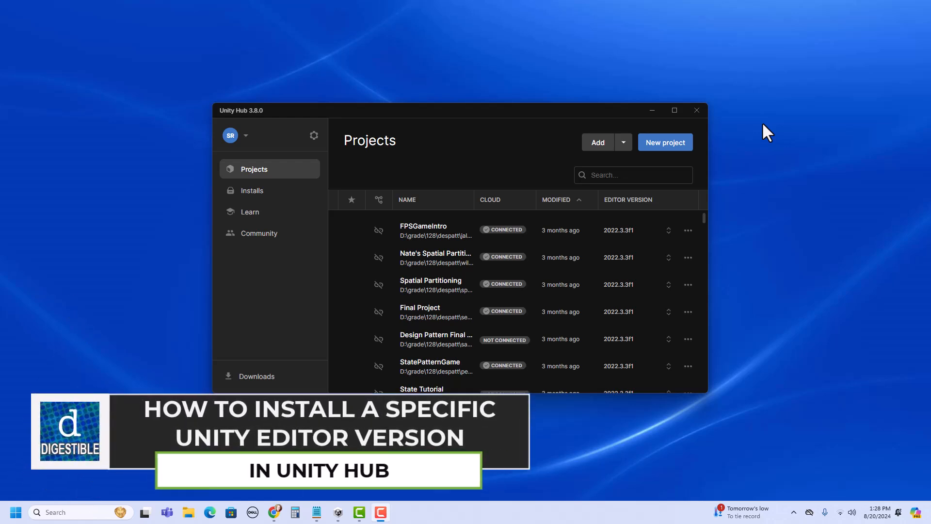
mouse_move(249, 128)
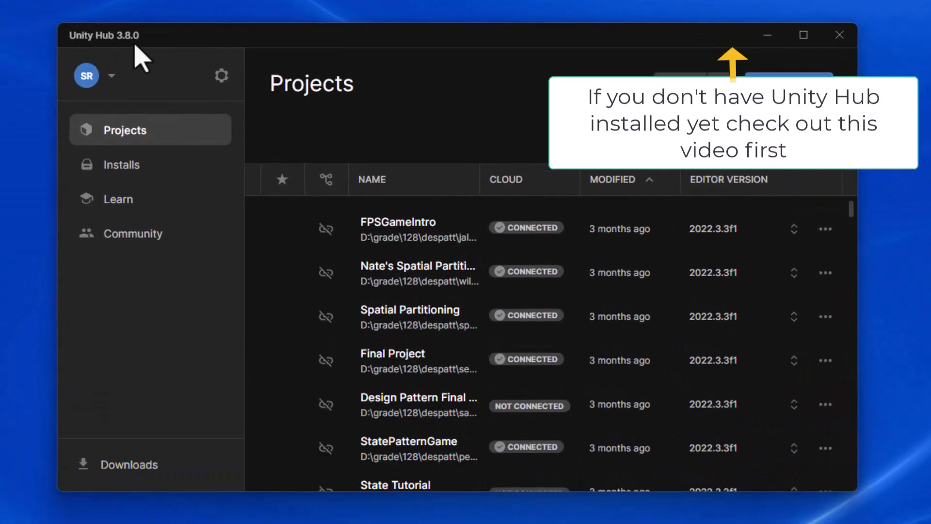
mouse_move(439, 229)
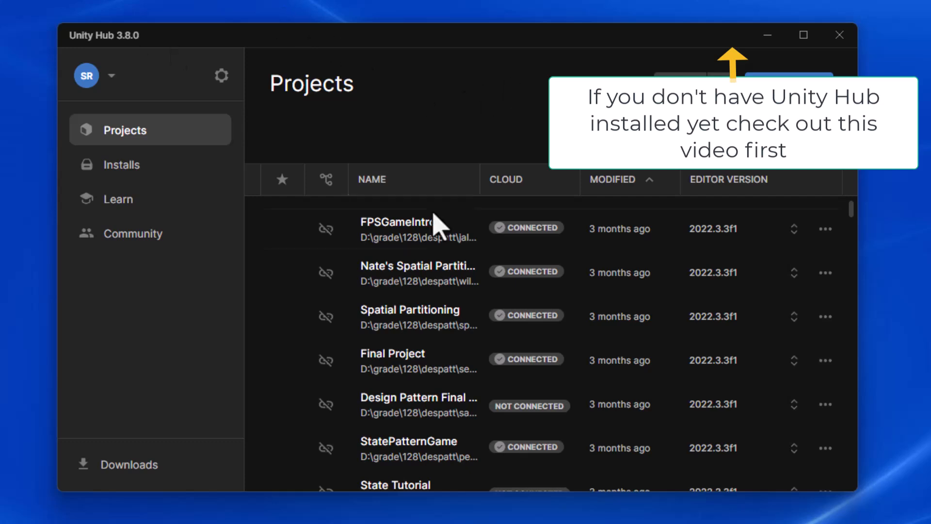
mouse_move(489, 140)
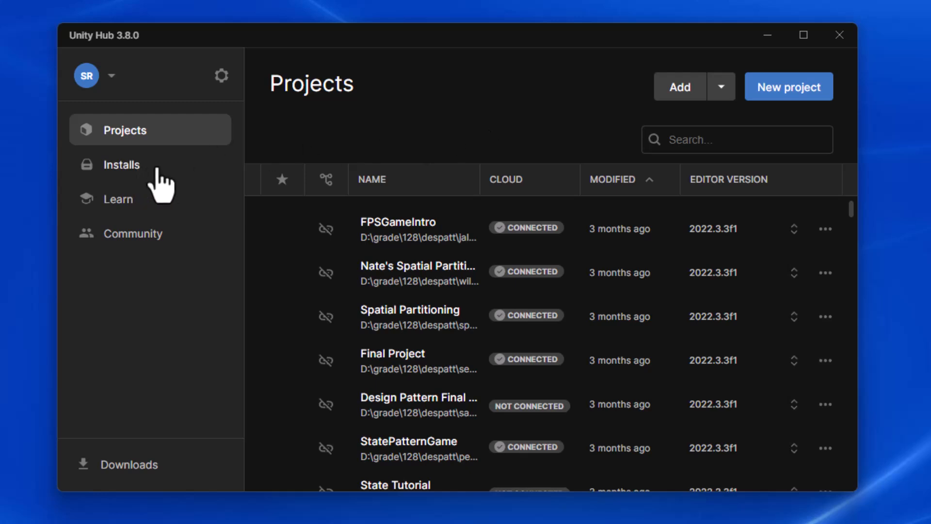
Step: Show the Installs page, where Unity 2022.3.3f1 LTS is the only installed editor
left_click(122, 164)
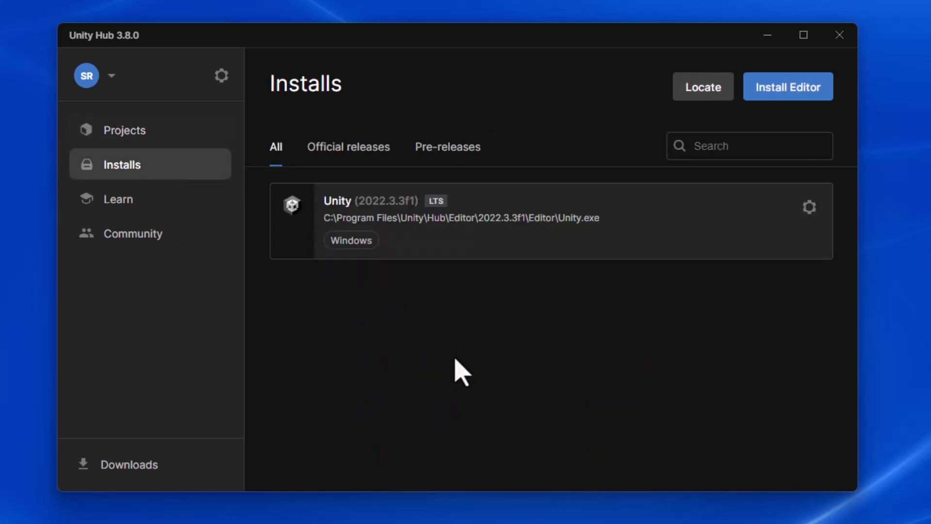
mouse_move(425, 280)
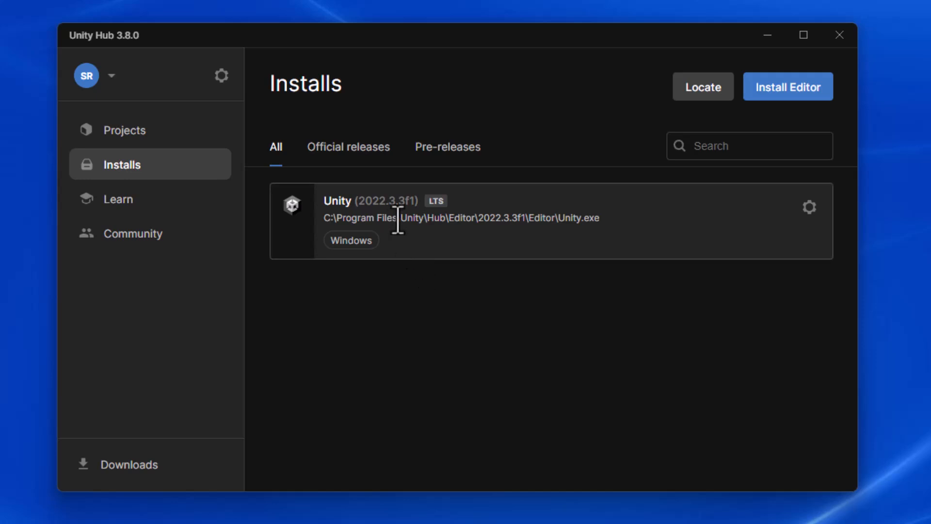
mouse_move(404, 217)
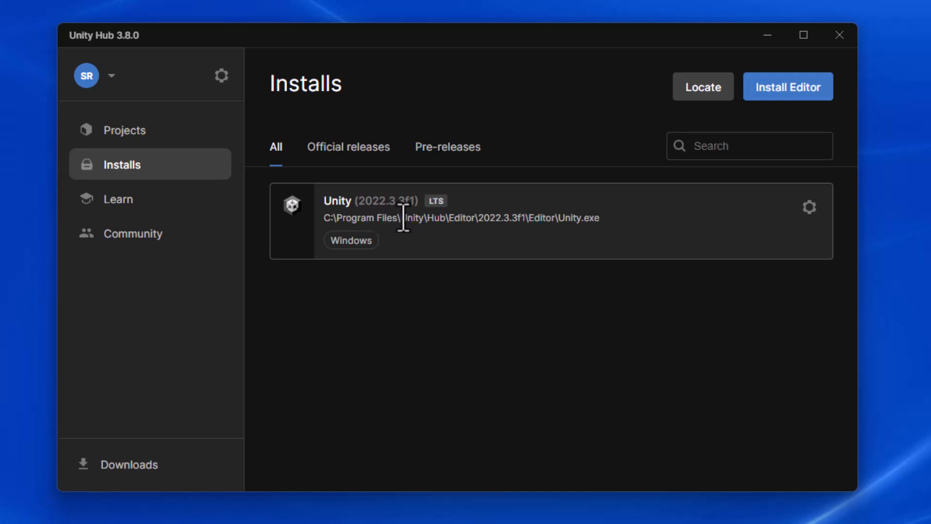
mouse_move(447, 287)
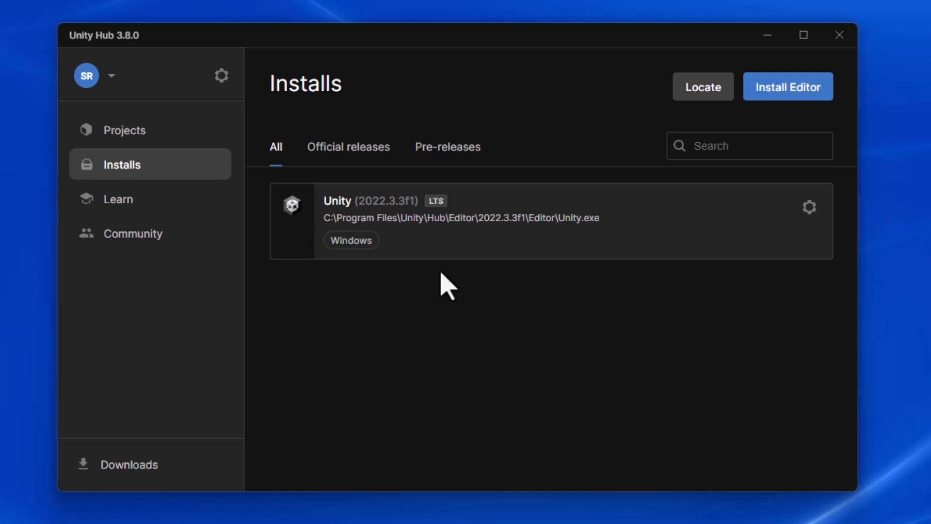
mouse_move(471, 237)
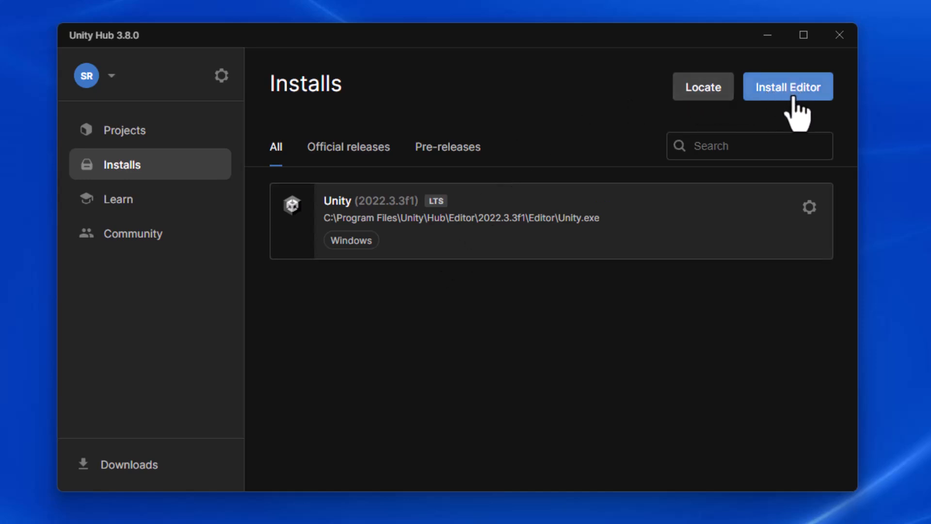
Step: Start installing a new editor, bringing up the Install Unity Editor dialog with official releases
left_click(787, 87)
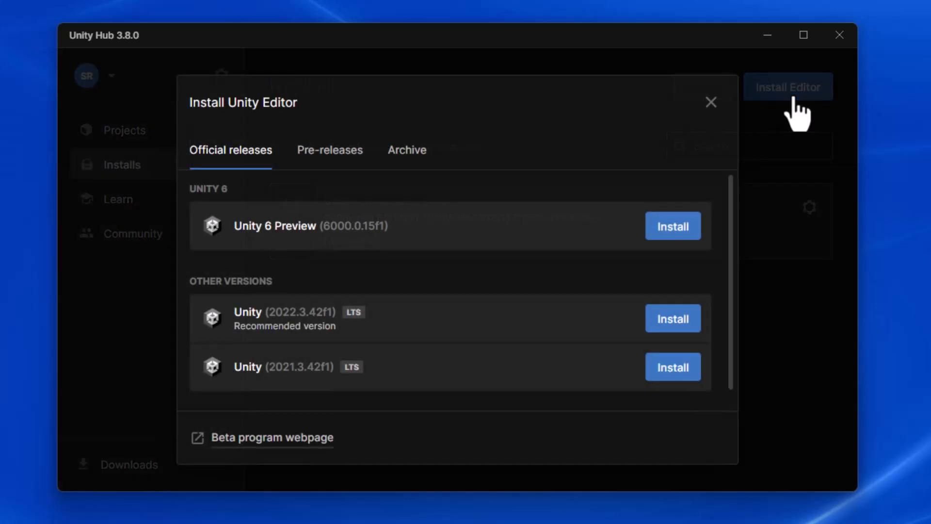
mouse_move(505, 122)
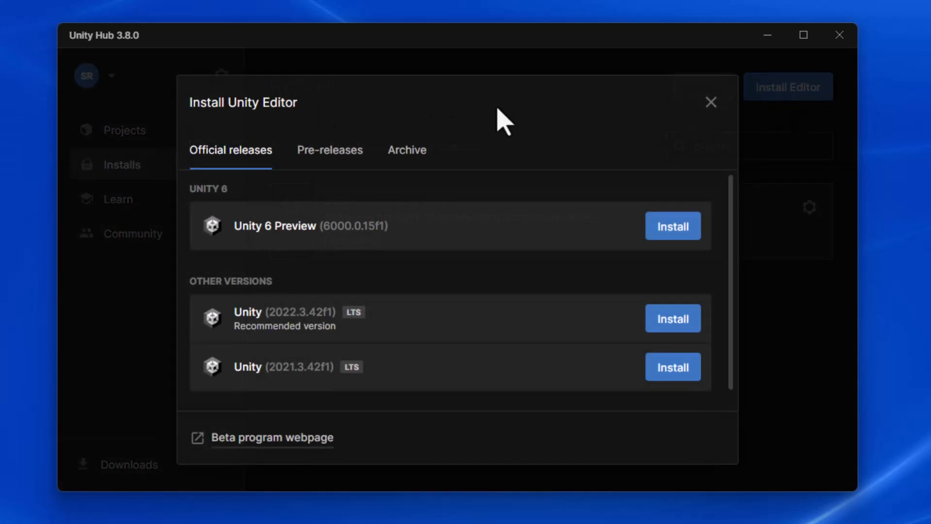
mouse_move(422, 252)
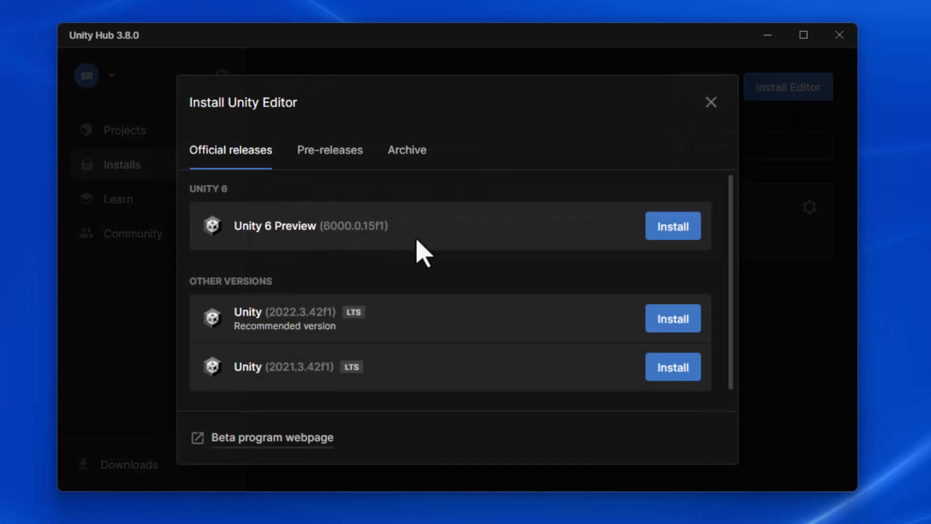
mouse_move(448, 293)
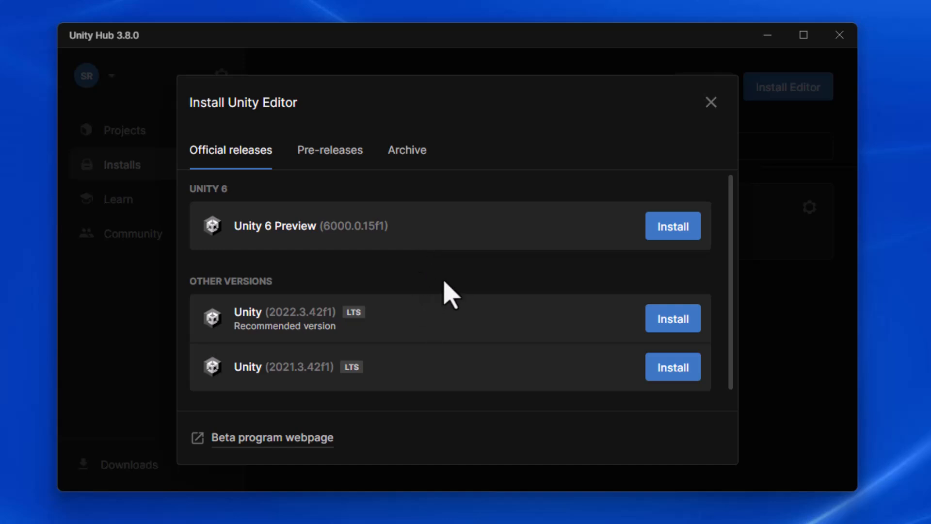
mouse_move(481, 372)
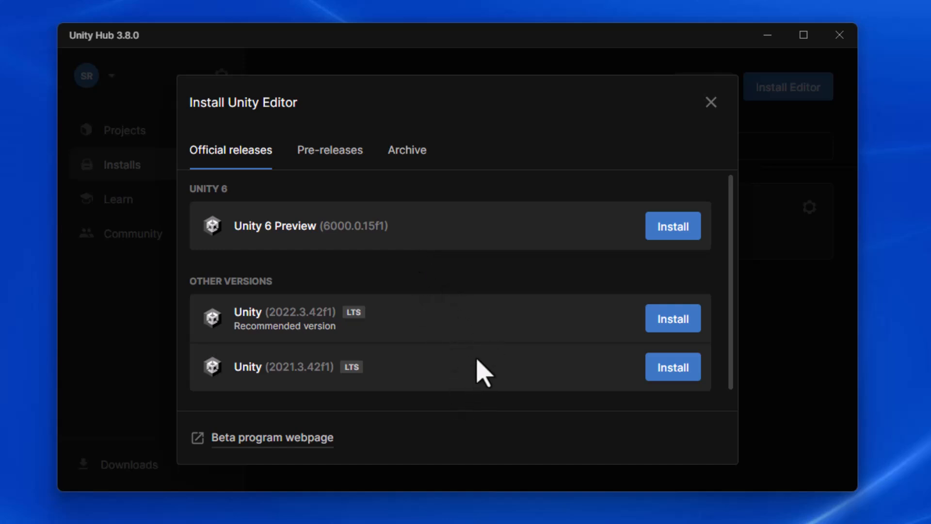
mouse_move(498, 371)
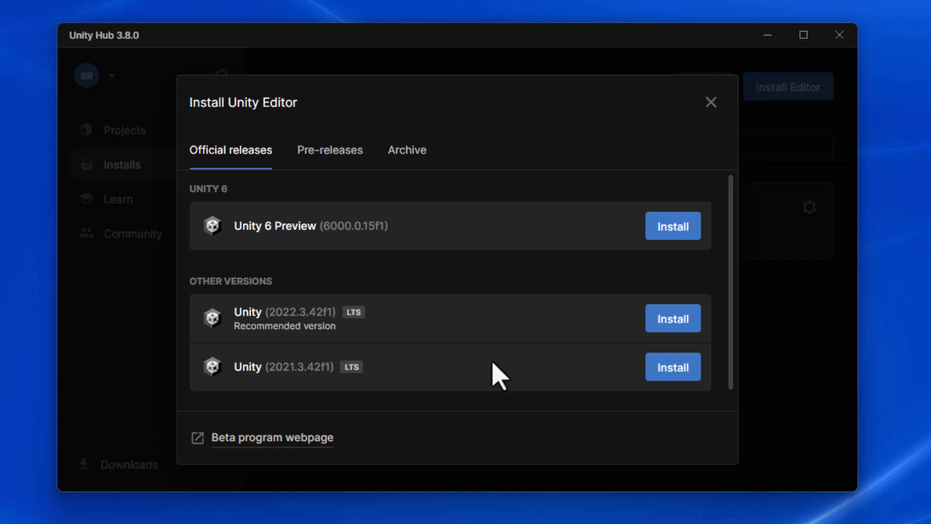
mouse_move(319, 326)
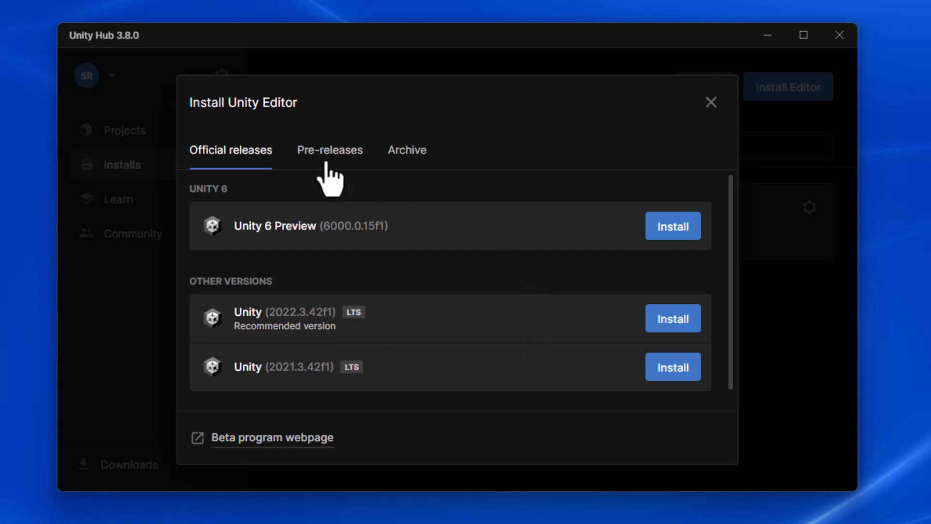
mouse_move(407, 172)
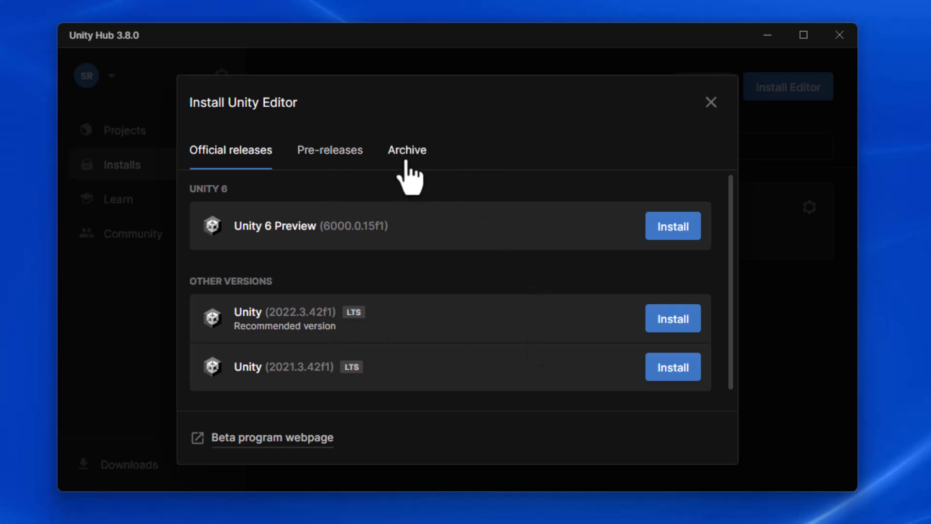
Step: Switch the install dialog to its Archive section and follow the download archive link
left_click(406, 150)
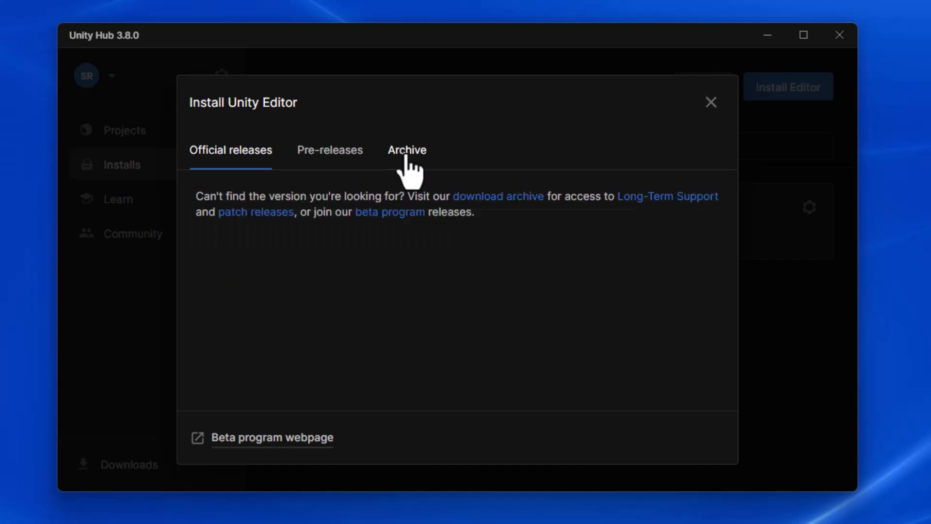
left_click(406, 149)
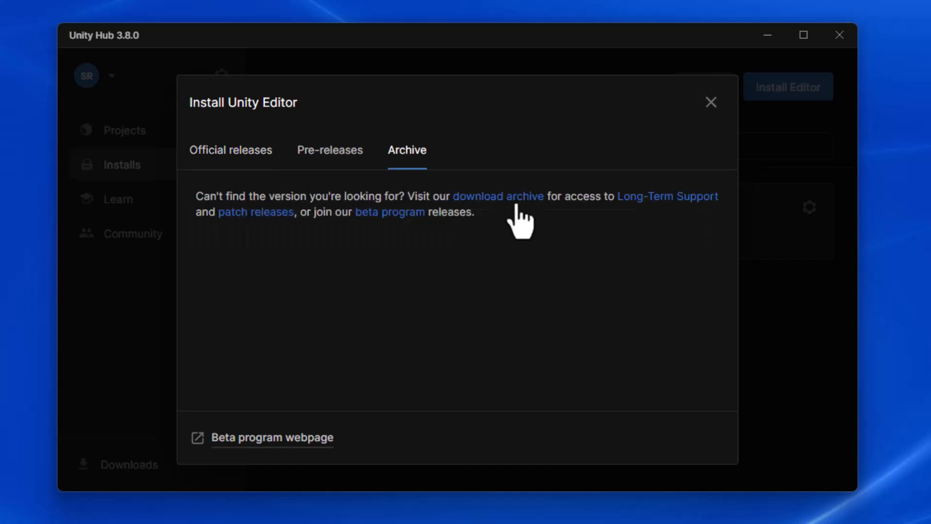
mouse_move(507, 223)
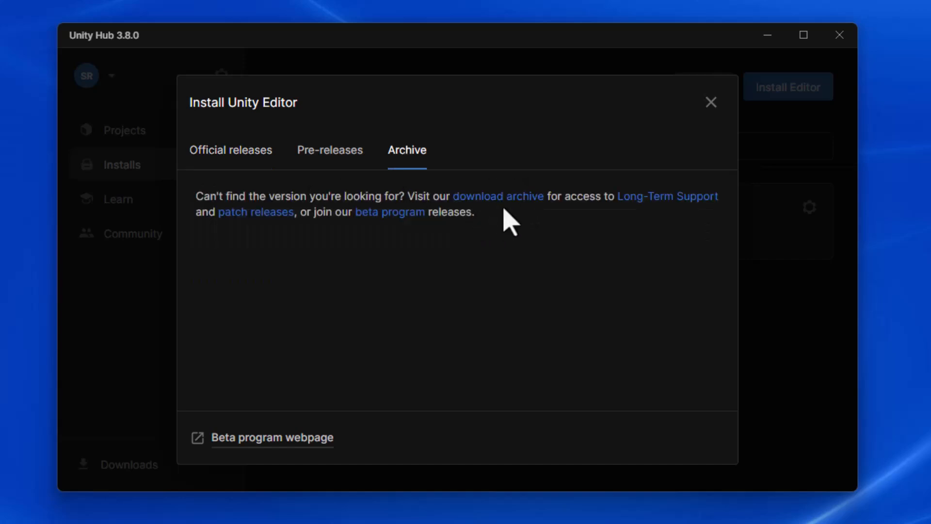
mouse_move(502, 205)
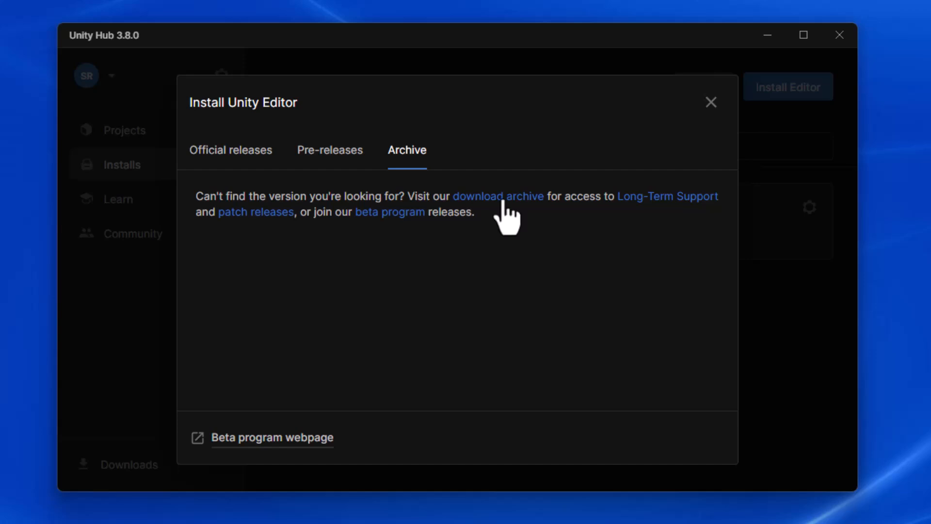
mouse_move(504, 216)
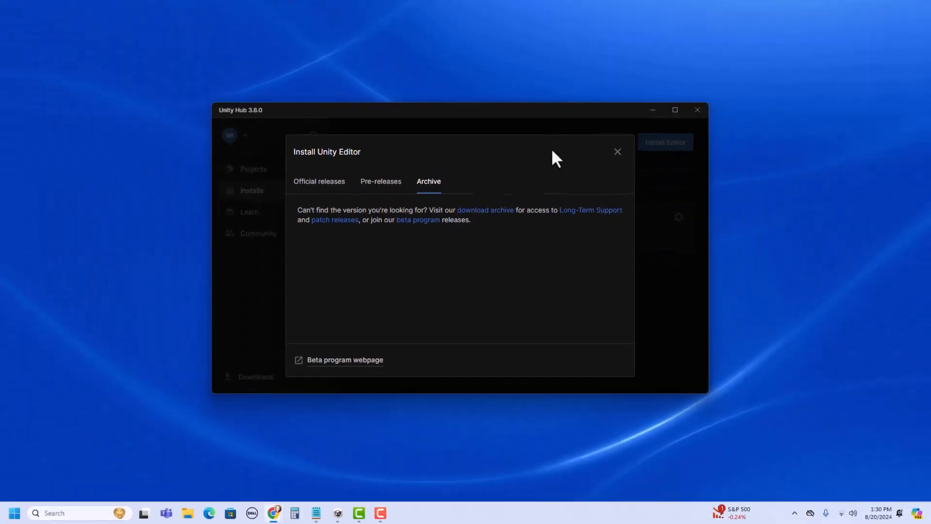
Step: Browse the download archive's 2023 releases, then return to the 2022 LTS list headed by 2022.3.42f1
left_click(485, 210)
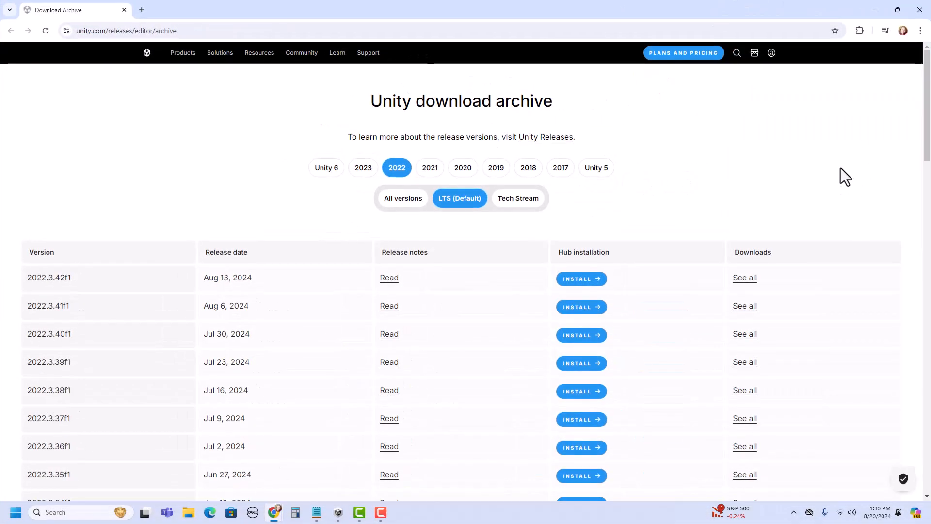
mouse_move(789, 156)
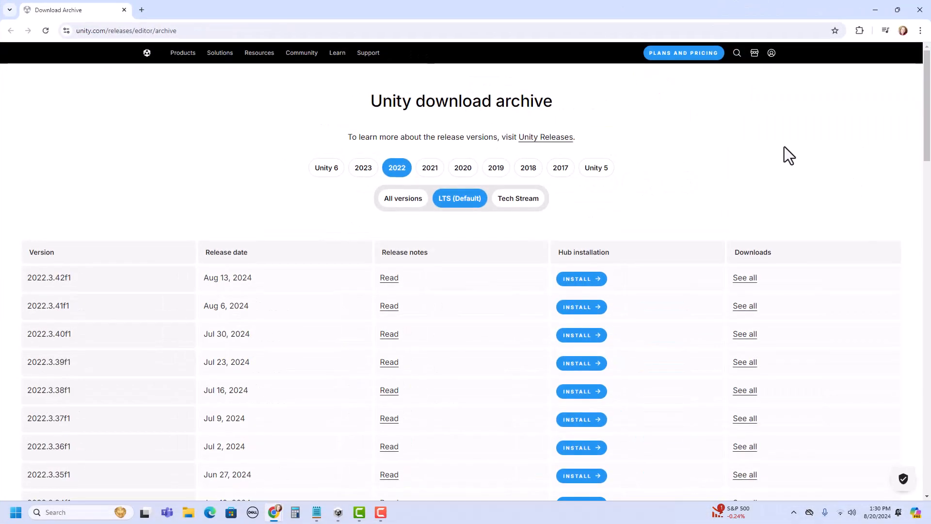
mouse_move(308, 157)
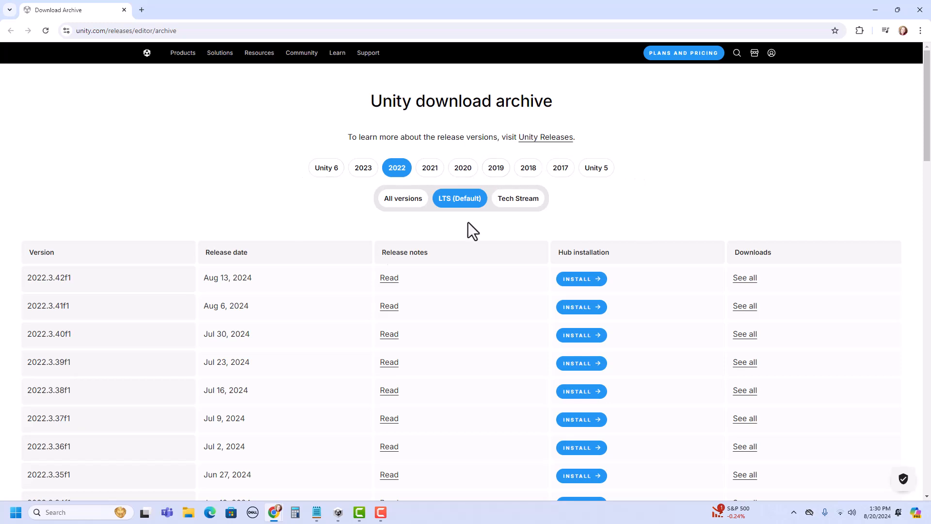
mouse_move(325, 168)
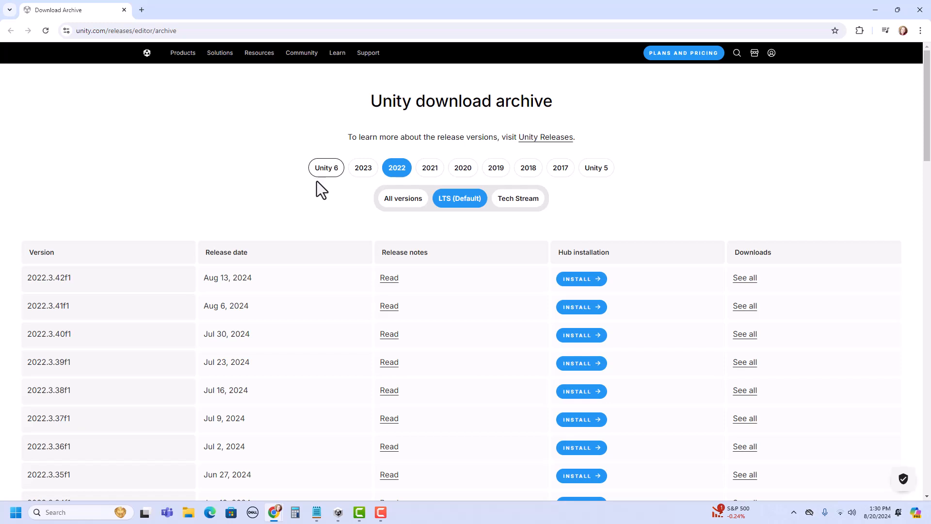
mouse_move(527, 168)
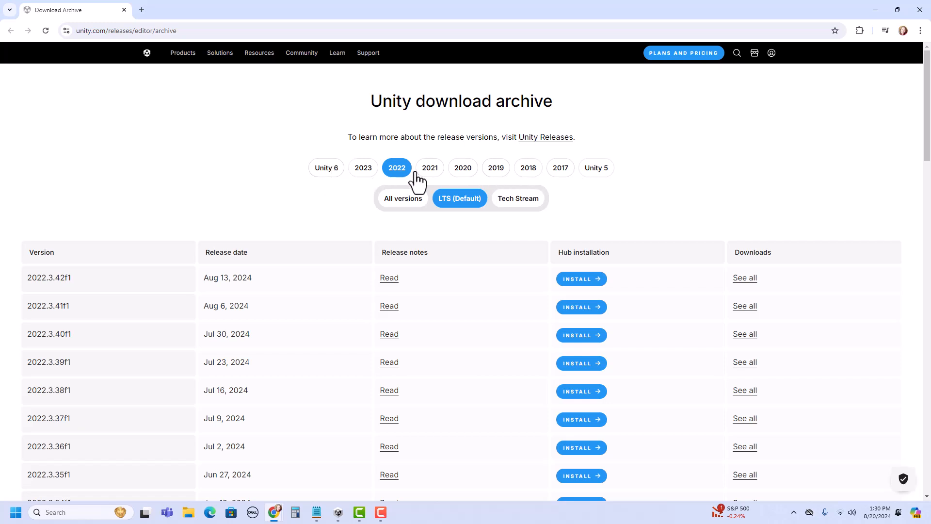
left_click(362, 168)
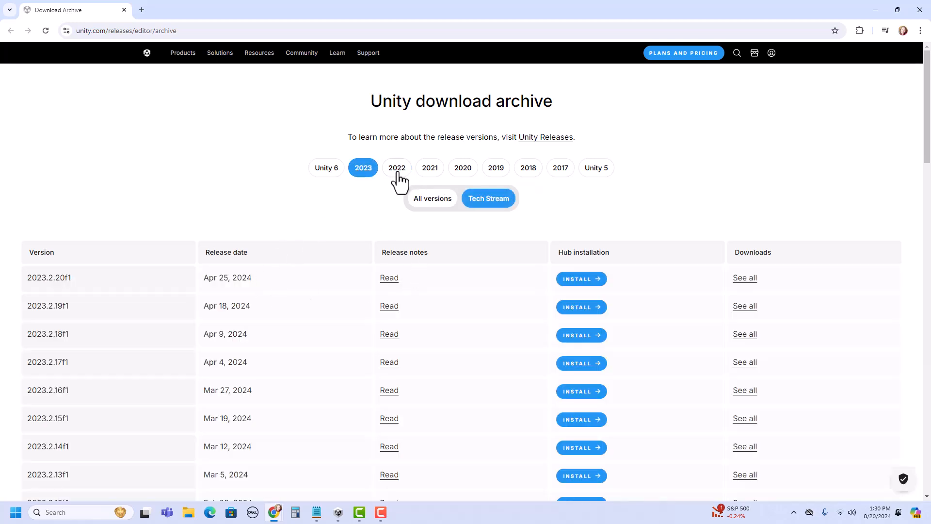
left_click(396, 167)
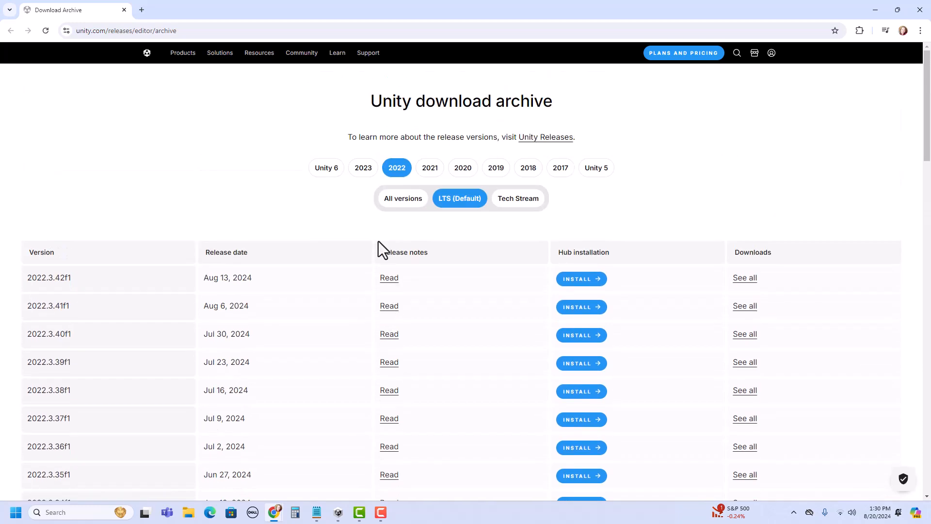
mouse_move(395, 168)
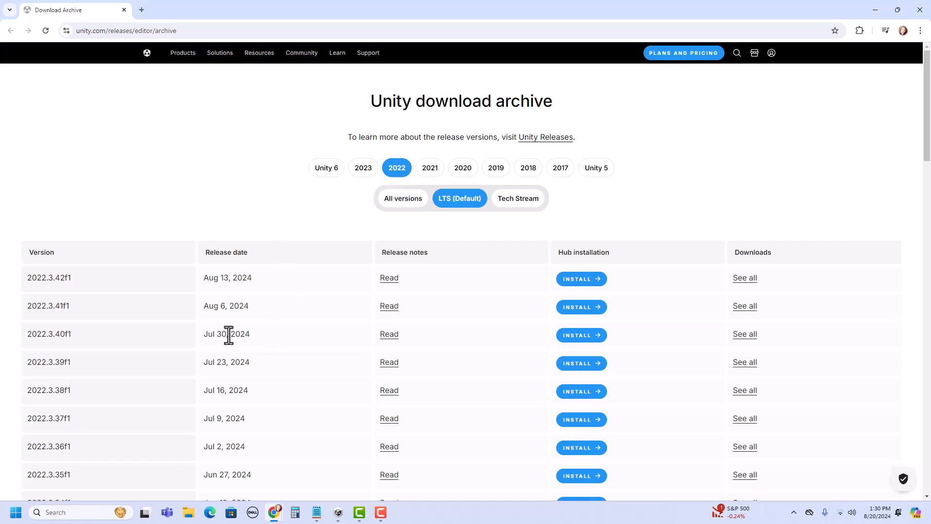
scroll("down", 3)
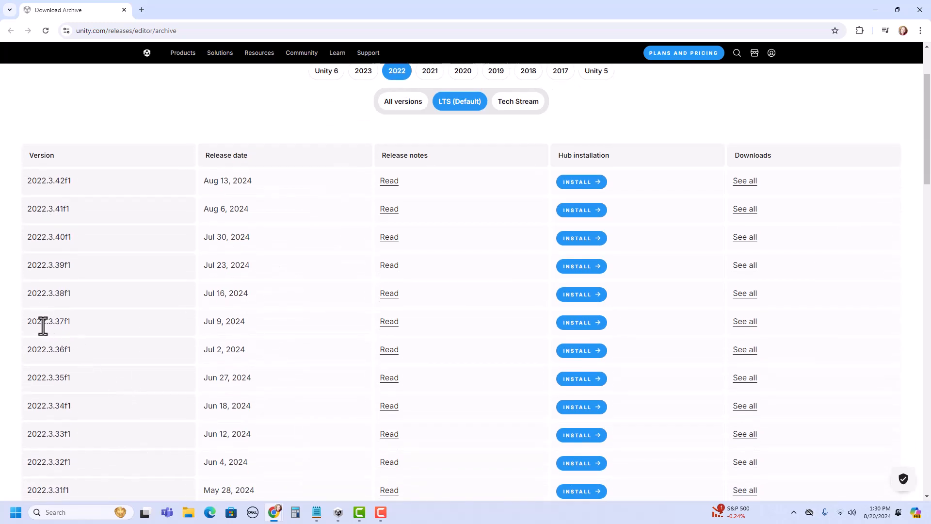
mouse_move(340, 328)
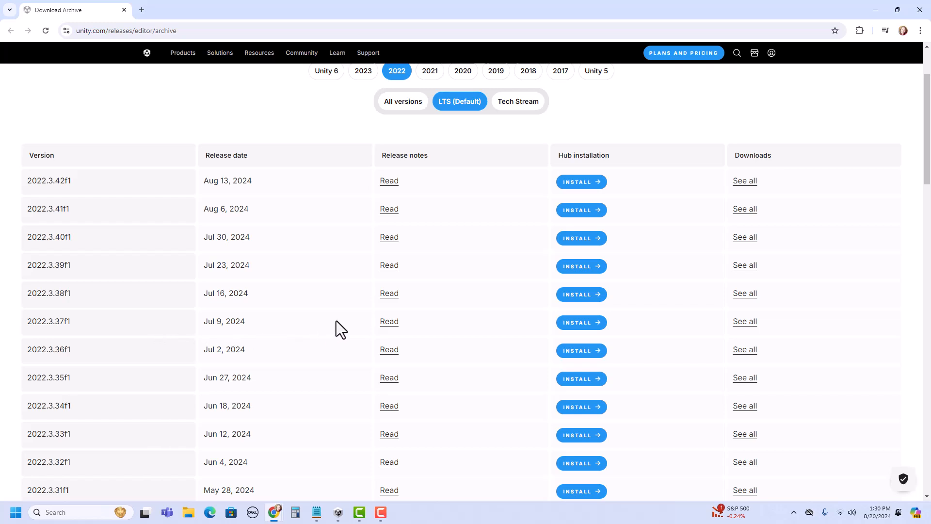
mouse_move(486, 332)
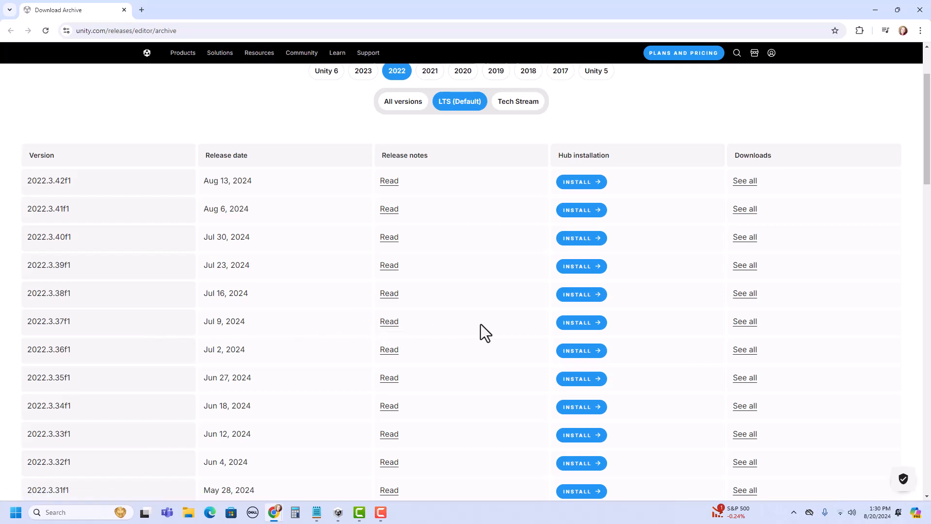
mouse_move(521, 332)
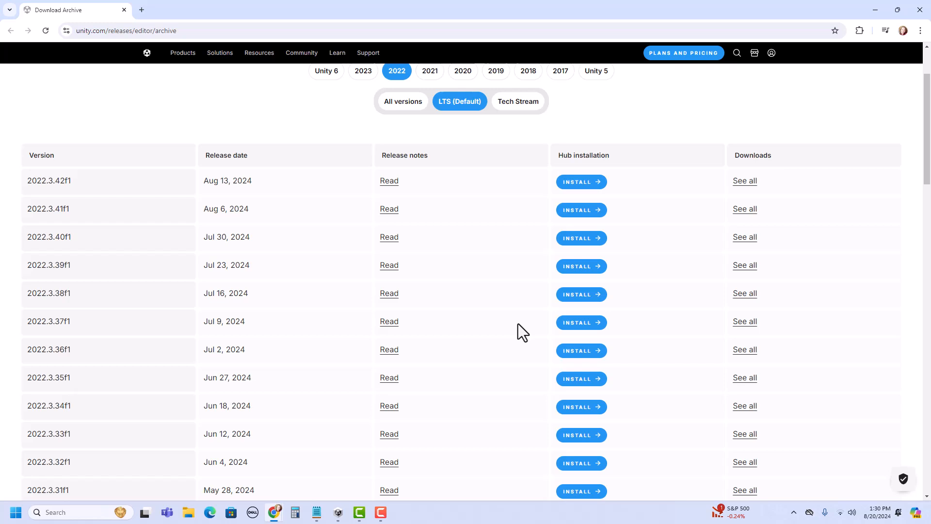
mouse_move(383, 291)
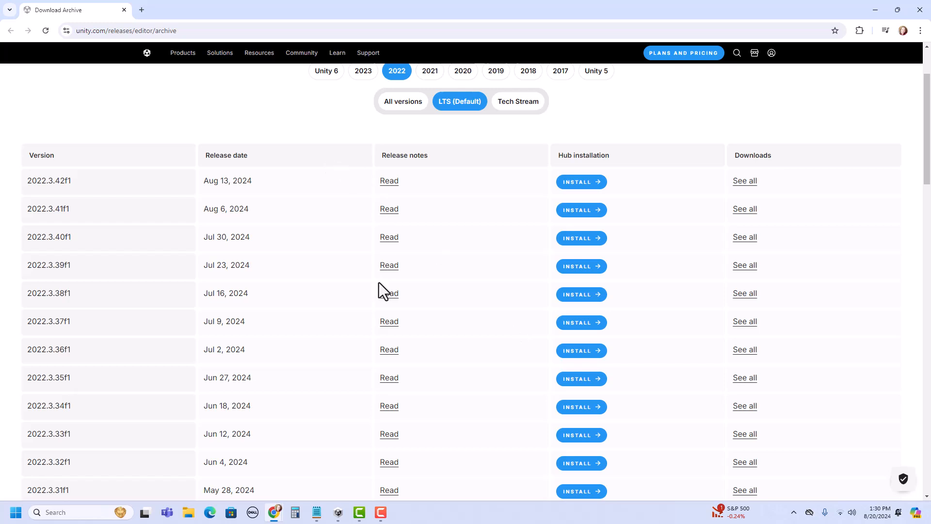
mouse_move(414, 361)
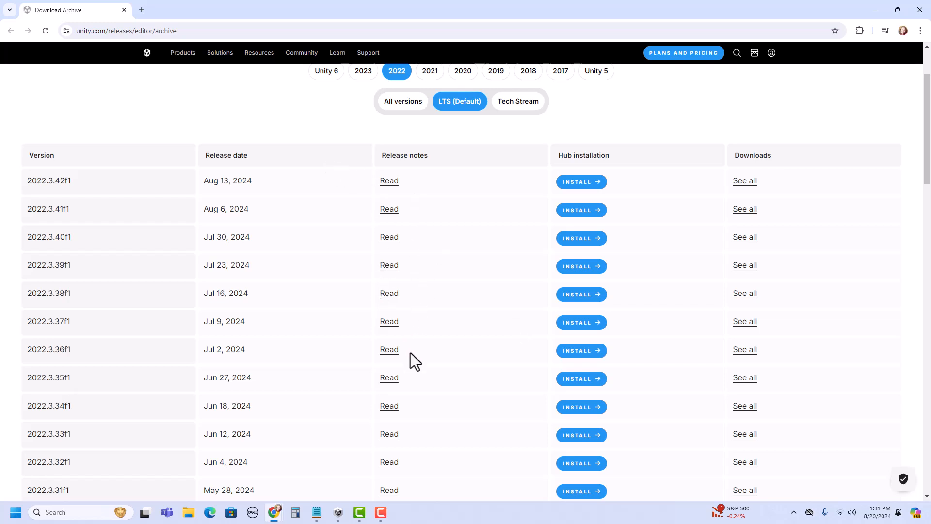
mouse_move(428, 330)
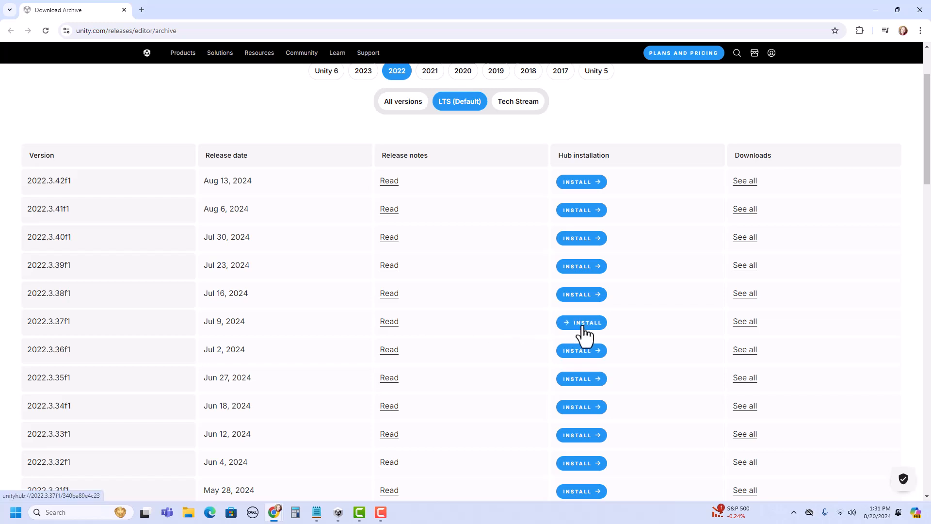
Step: Install editor 2022.3.37f1 through Unity Hub from its archive row
left_click(581, 322)
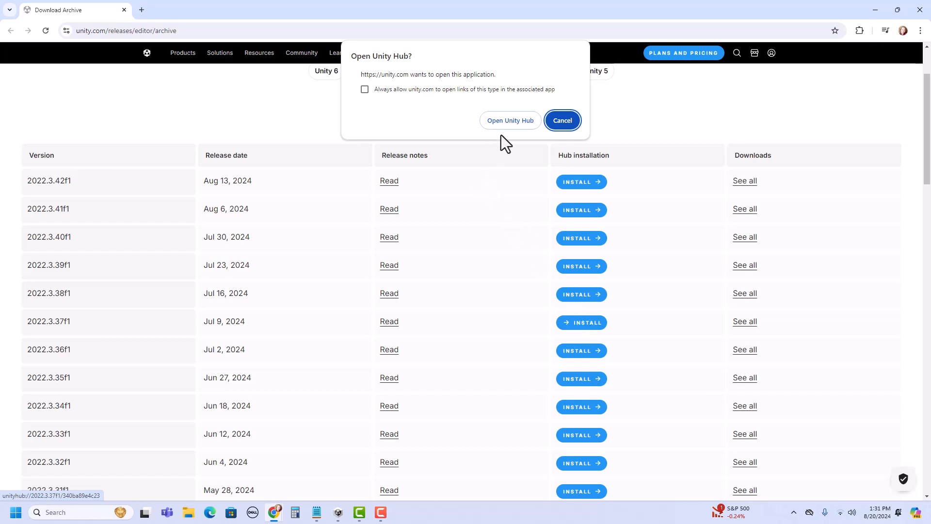
mouse_move(509, 120)
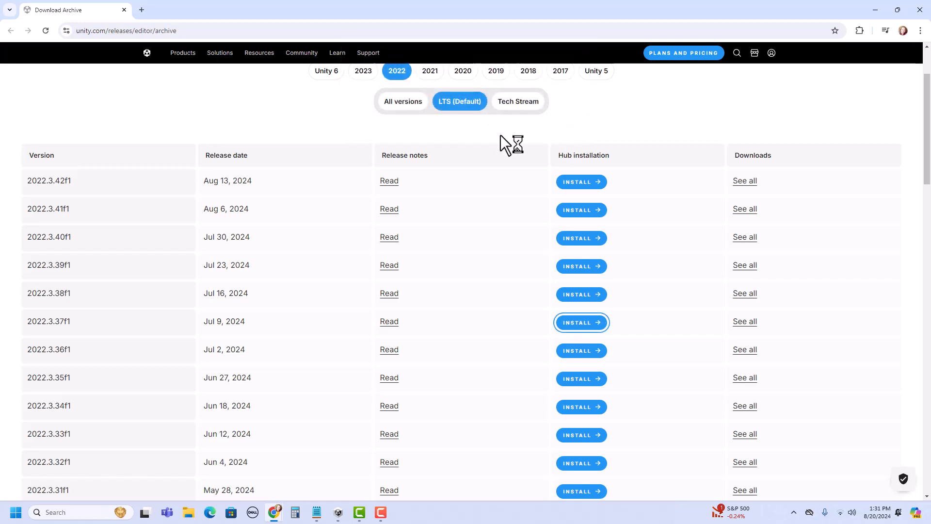
Step: Let the browser launch Unity Hub and review the Add modules list for 2022.3.37f1
left_click(581, 322)
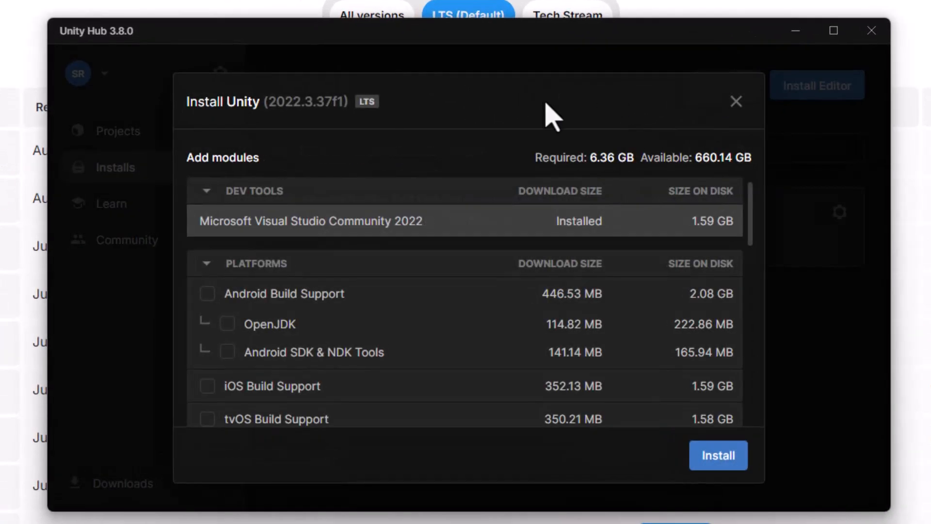
mouse_move(460, 118)
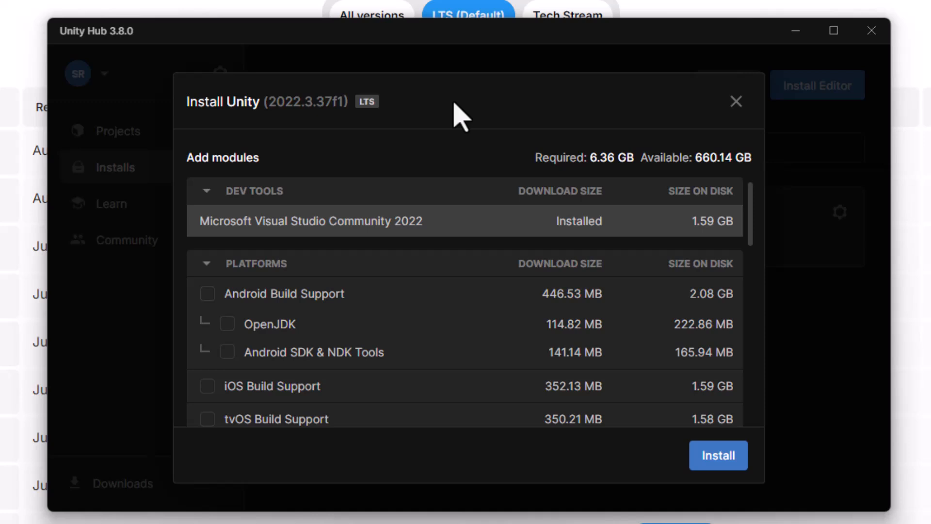
mouse_move(464, 243)
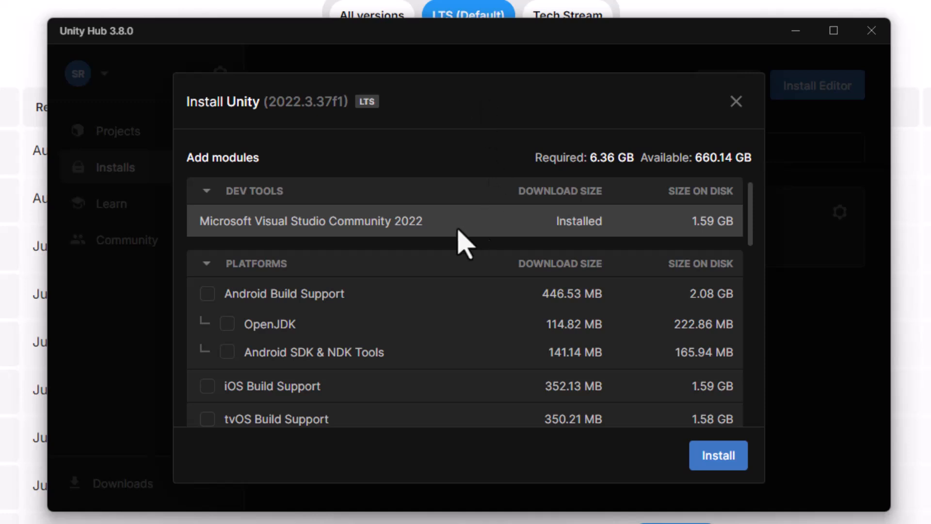
mouse_move(235, 243)
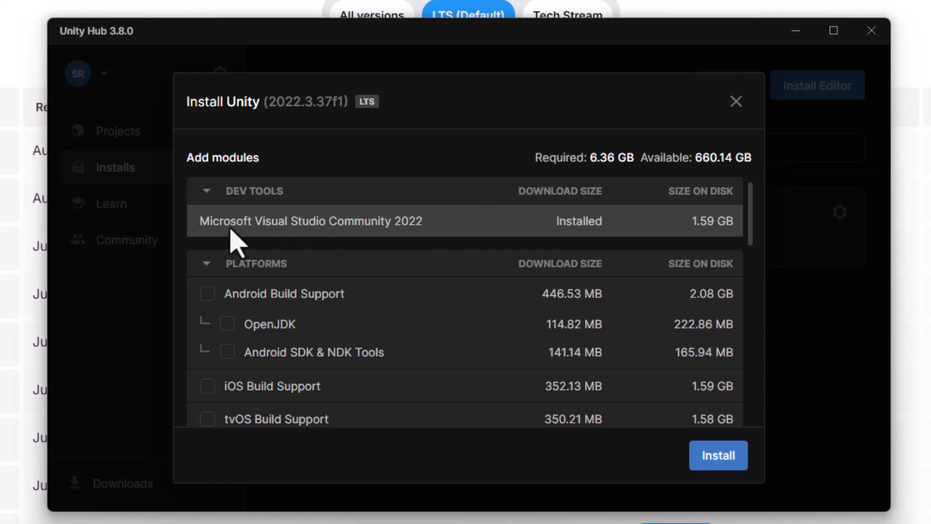
mouse_move(463, 237)
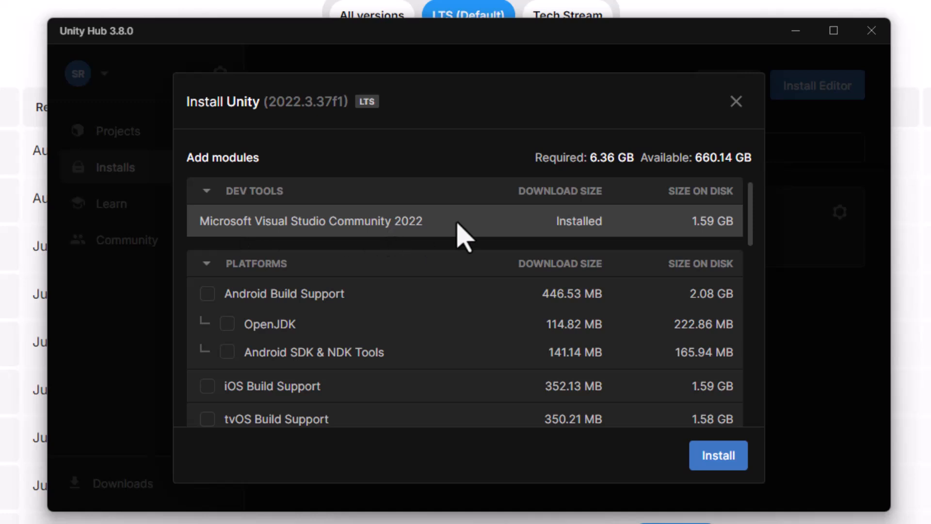
mouse_move(207, 232)
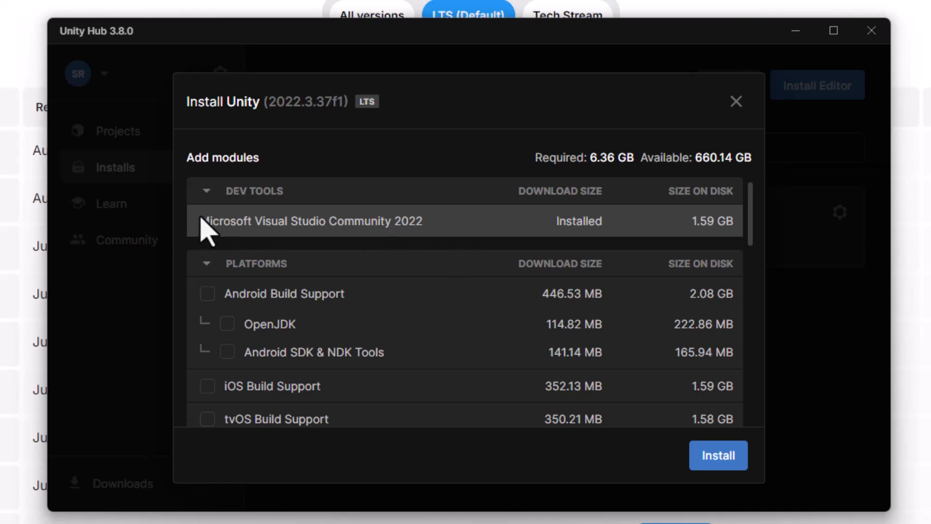
mouse_move(355, 293)
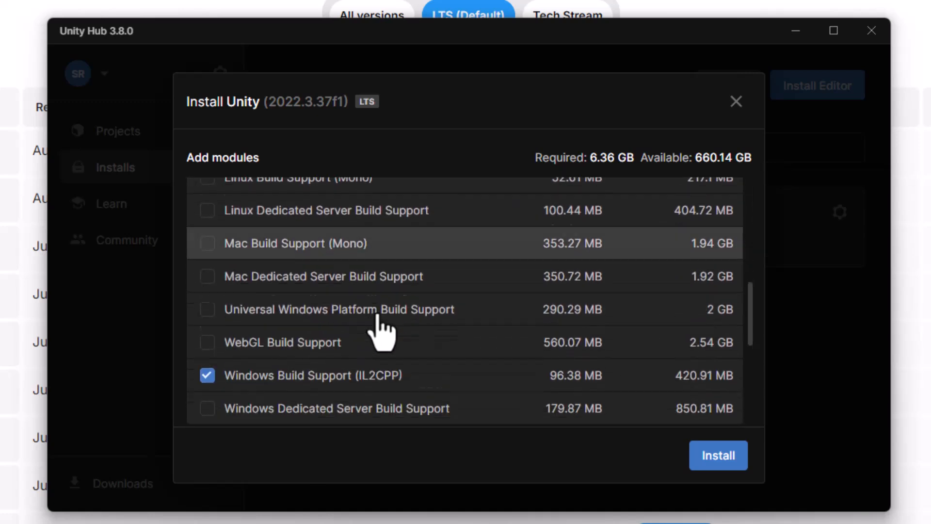
scroll("up", 3)
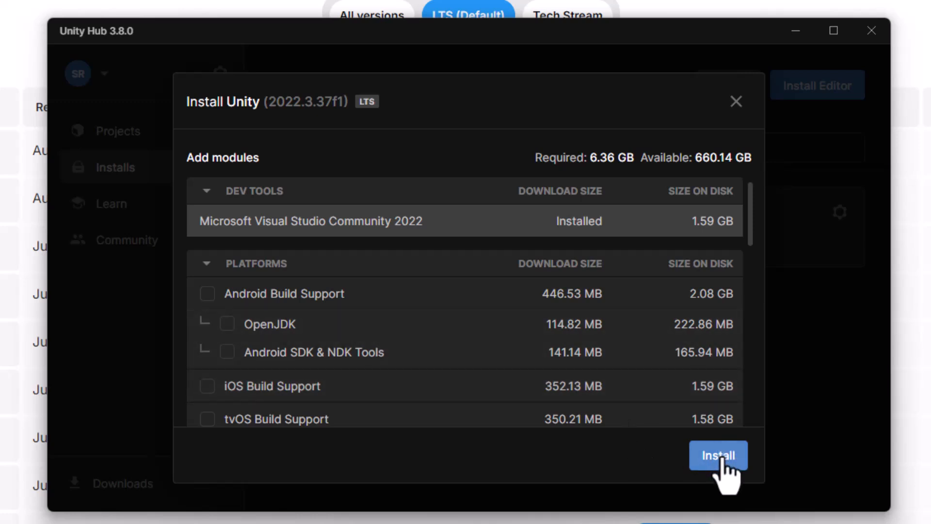
mouse_move(554, 195)
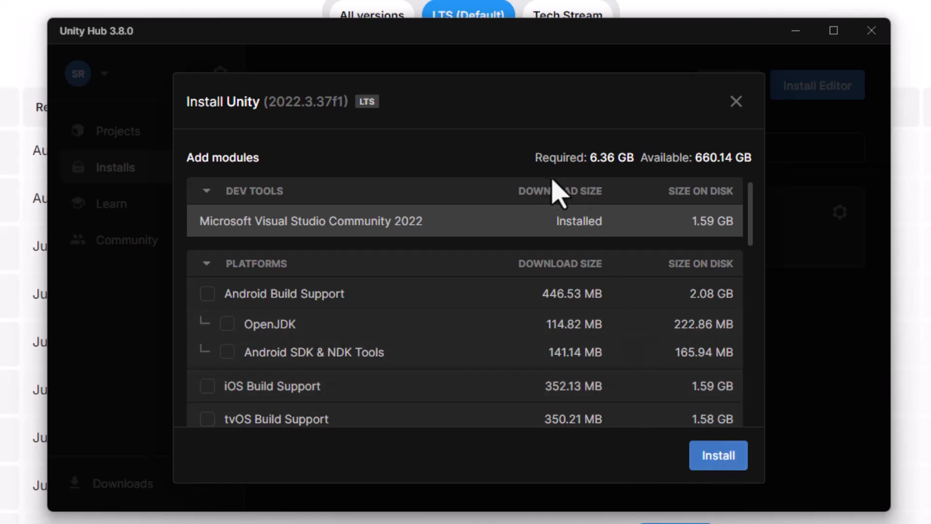
mouse_move(719, 193)
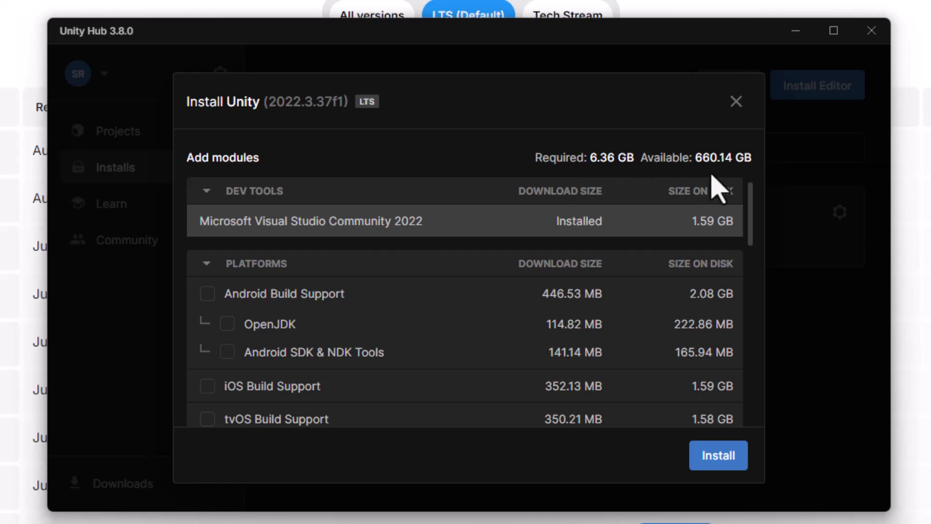
mouse_move(671, 475)
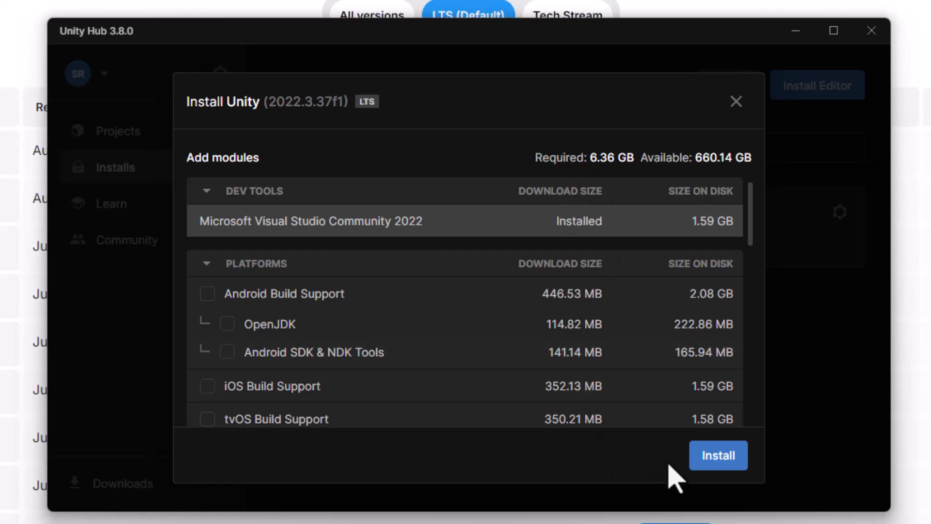
Step: Install 2022.3.37f1 with Windows Build Support (IL2CPP) and watch its download progress
left_click(717, 455)
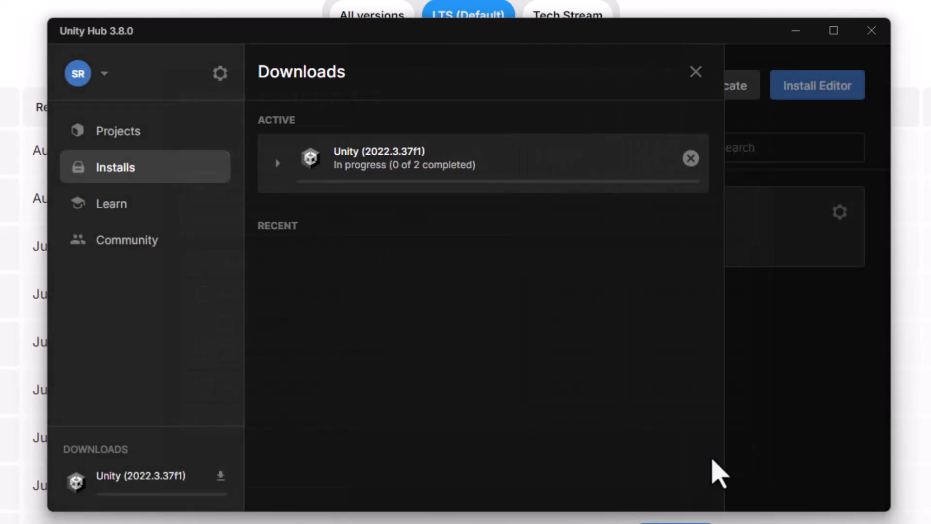
mouse_move(276, 237)
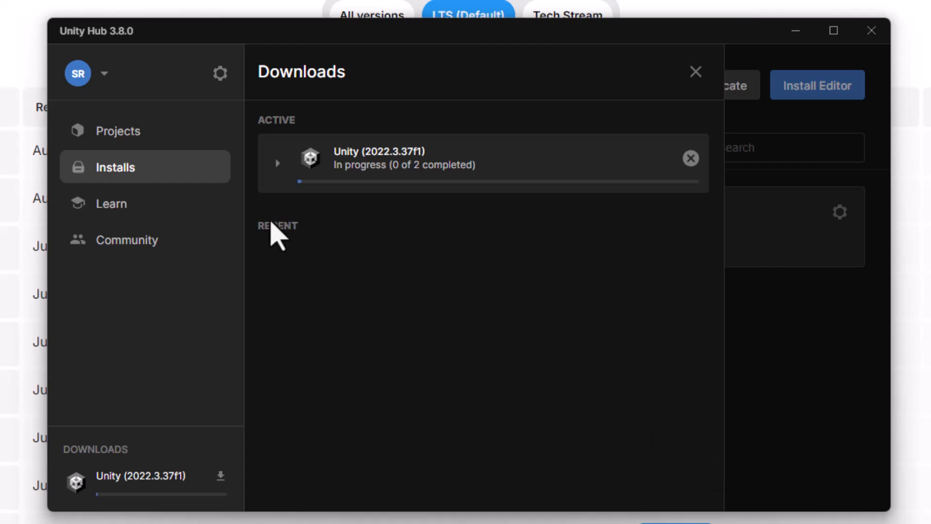
left_click(276, 163)
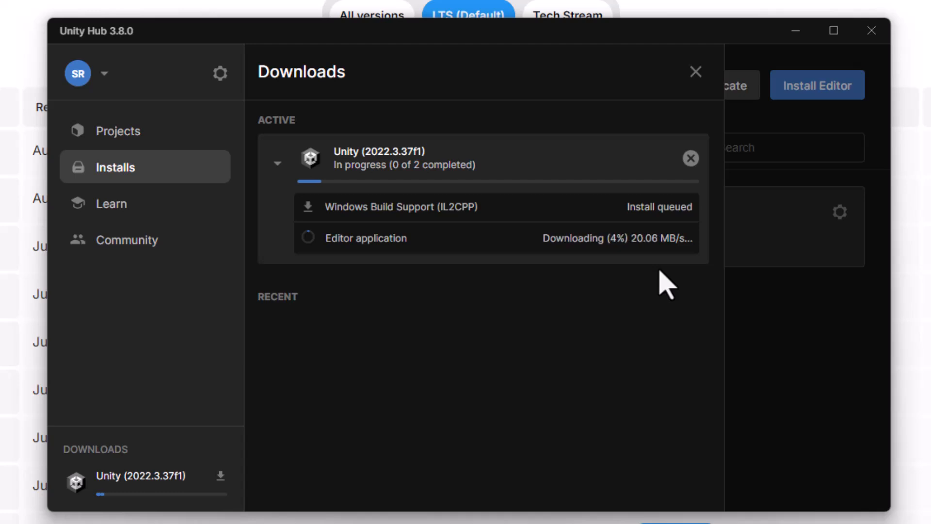
mouse_move(380, 291)
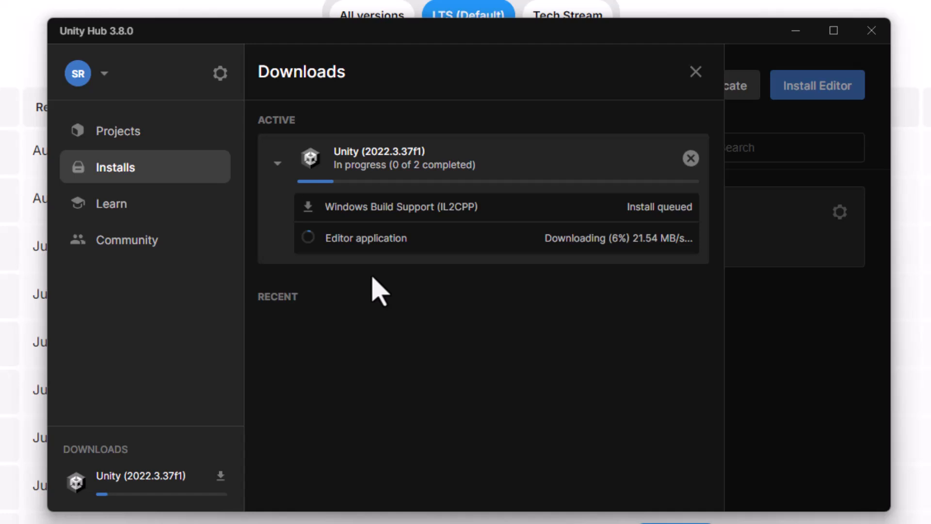
mouse_move(657, 290)
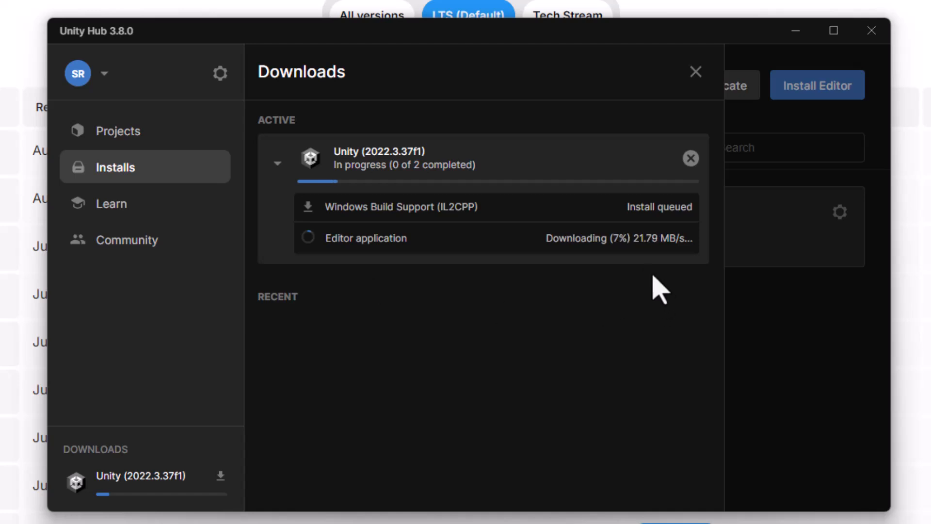
mouse_move(643, 297)
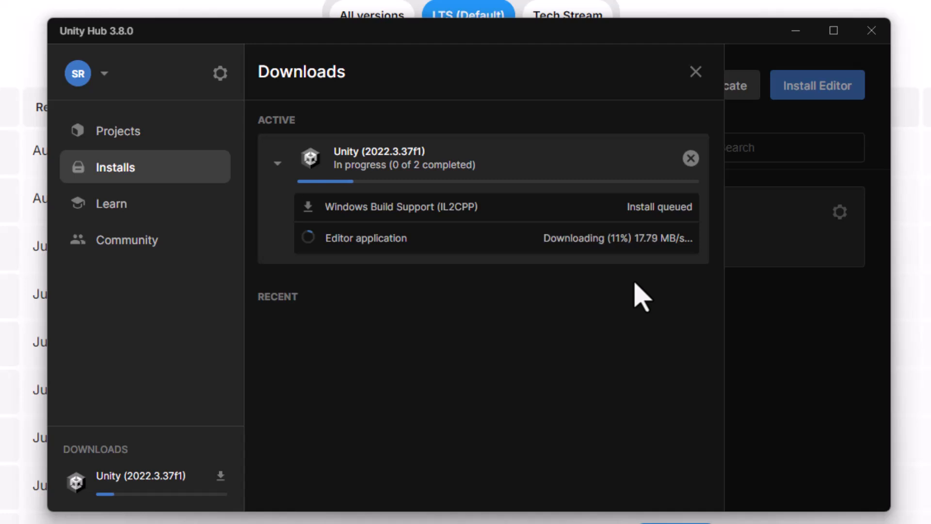
mouse_move(535, 303)
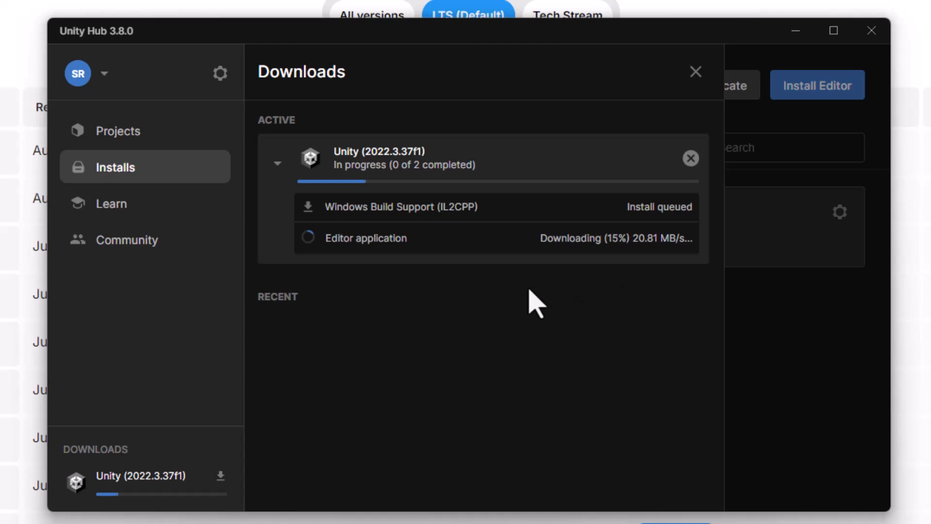
mouse_move(492, 302)
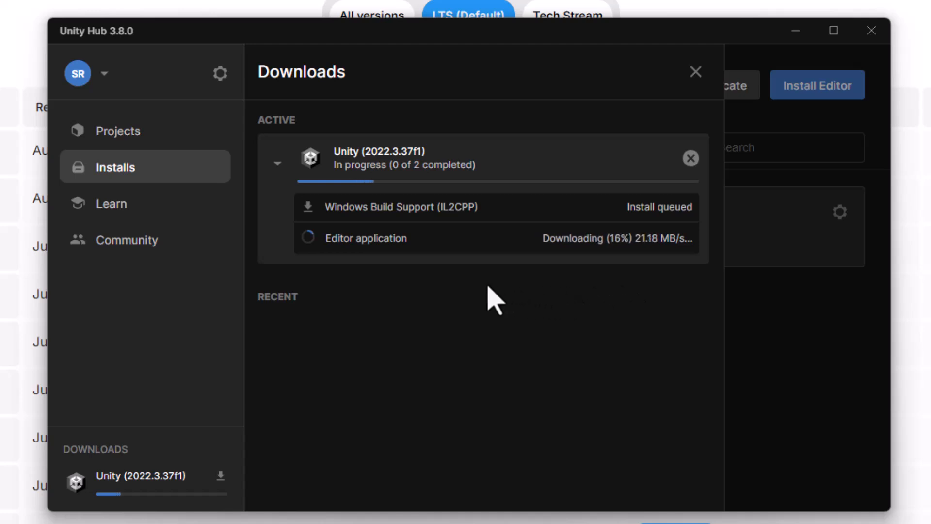
mouse_move(481, 297)
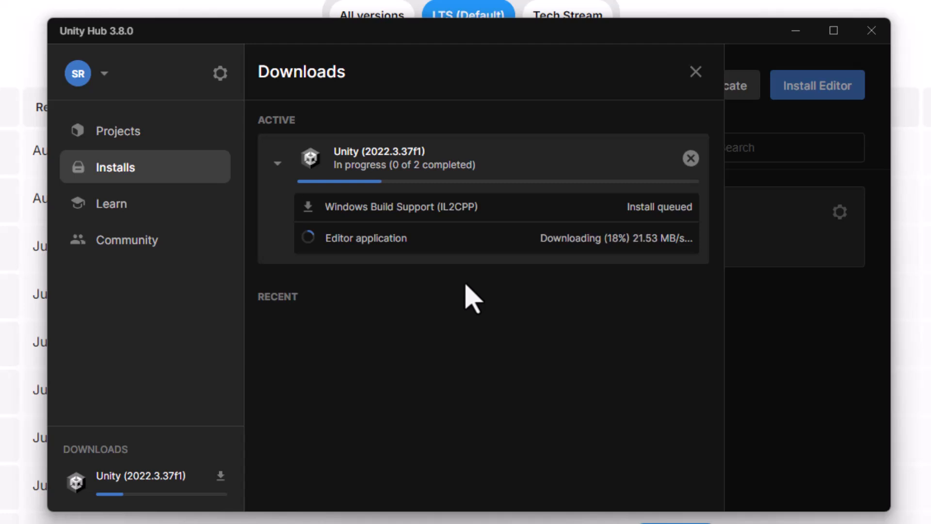
mouse_move(493, 297)
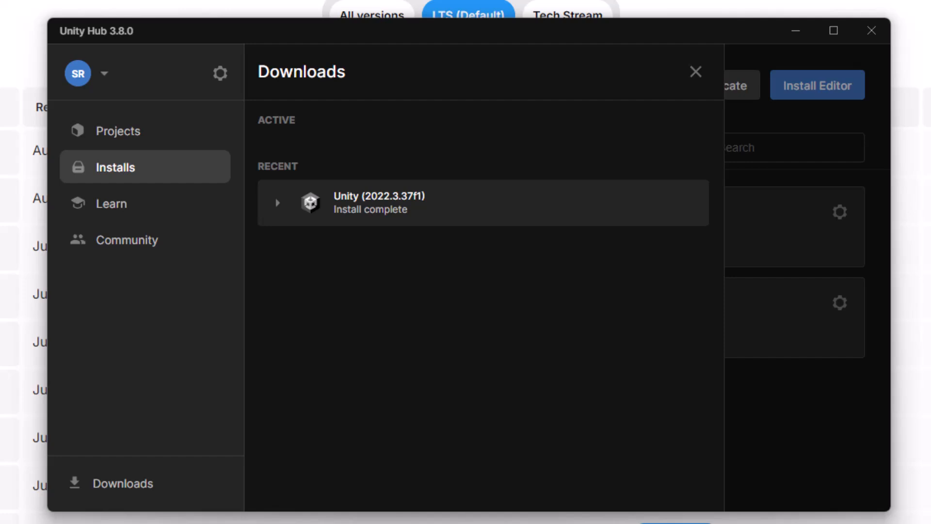
mouse_move(264, 240)
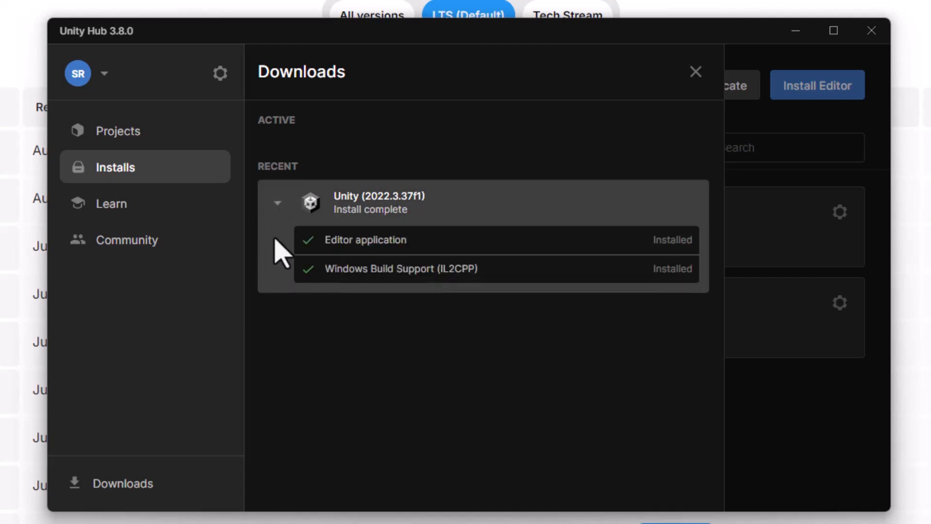
mouse_move(341, 213)
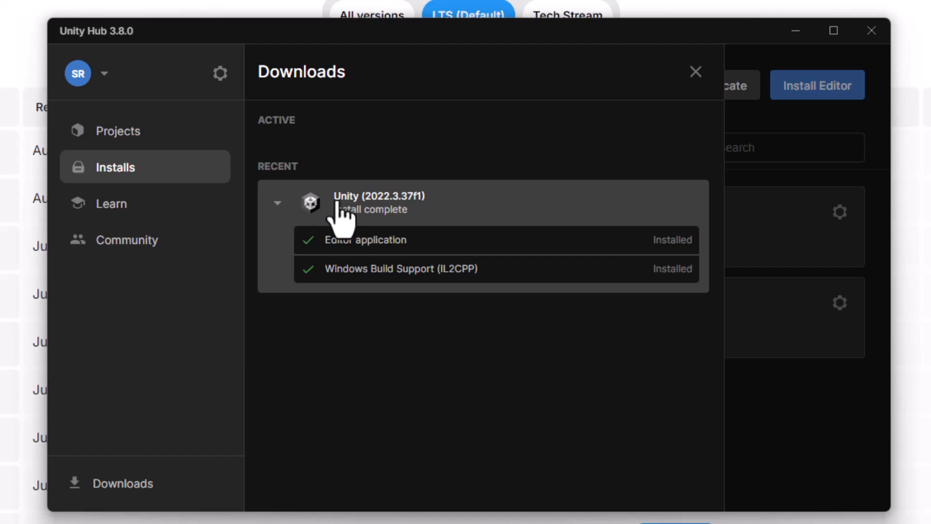
mouse_move(464, 149)
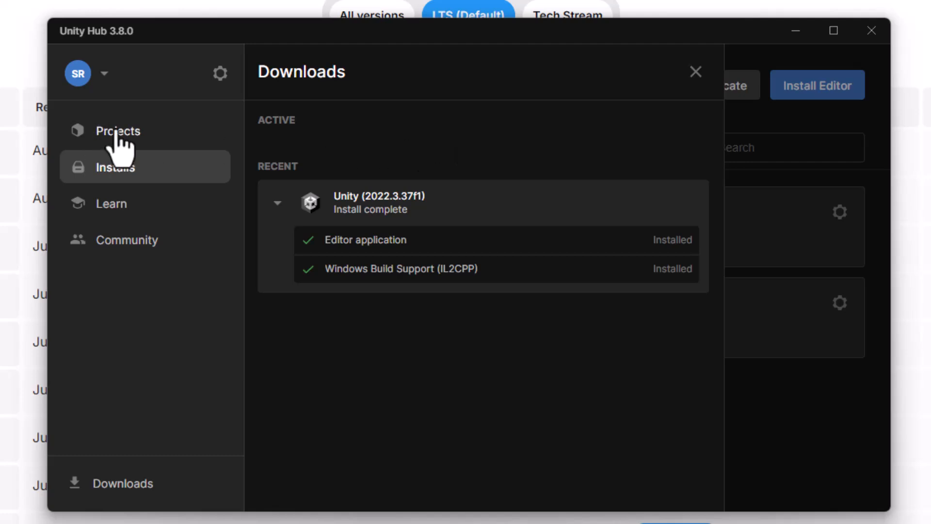
Step: Create a new 3D (Built-In Render Pipeline) project targeting editor 2022.3.37f1, saved to D:\UnityProjects
left_click(117, 131)
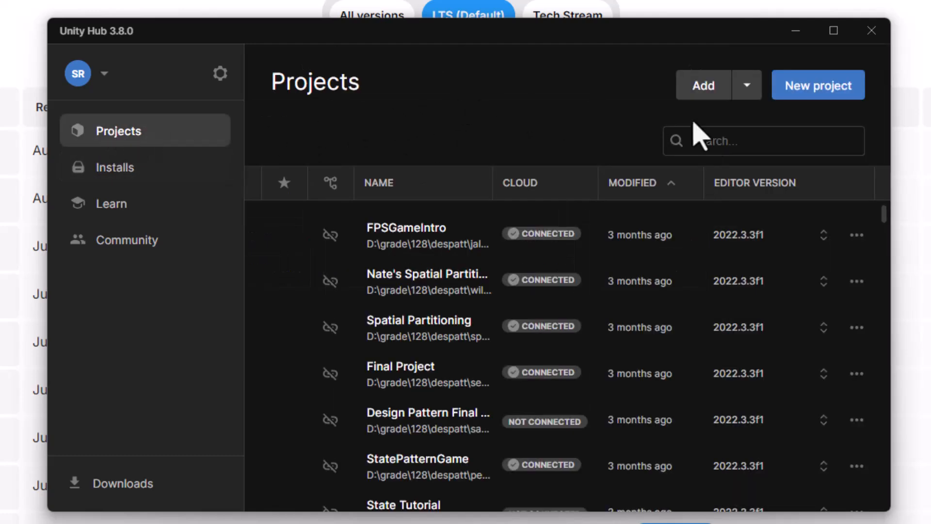
left_click(818, 85)
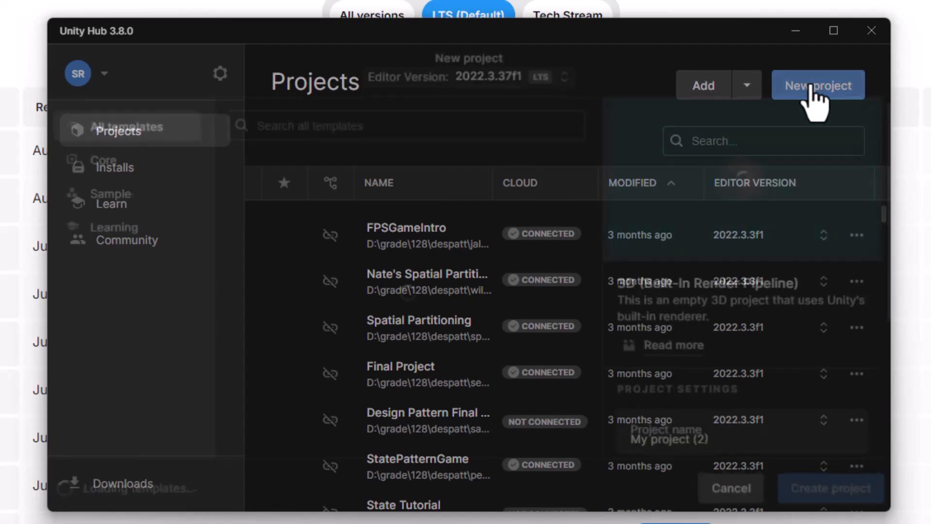
left_click(818, 85)
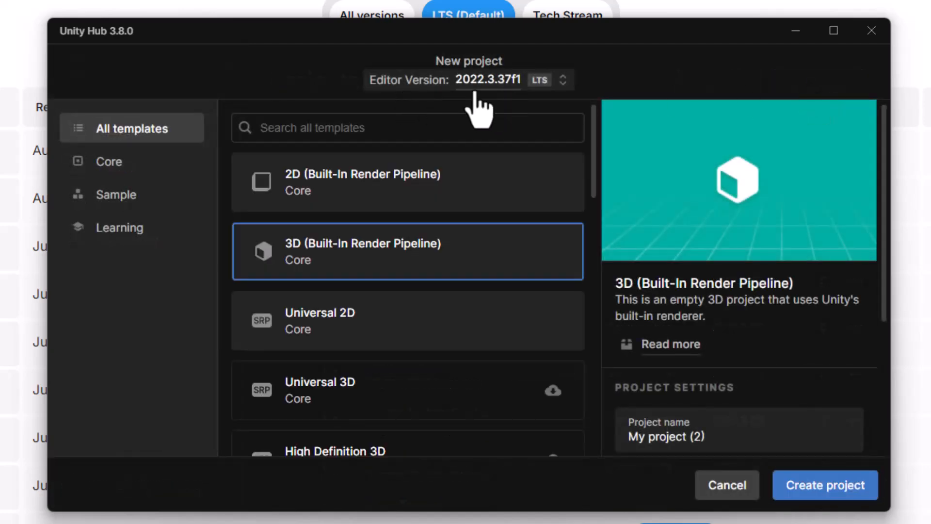
left_click(562, 80)
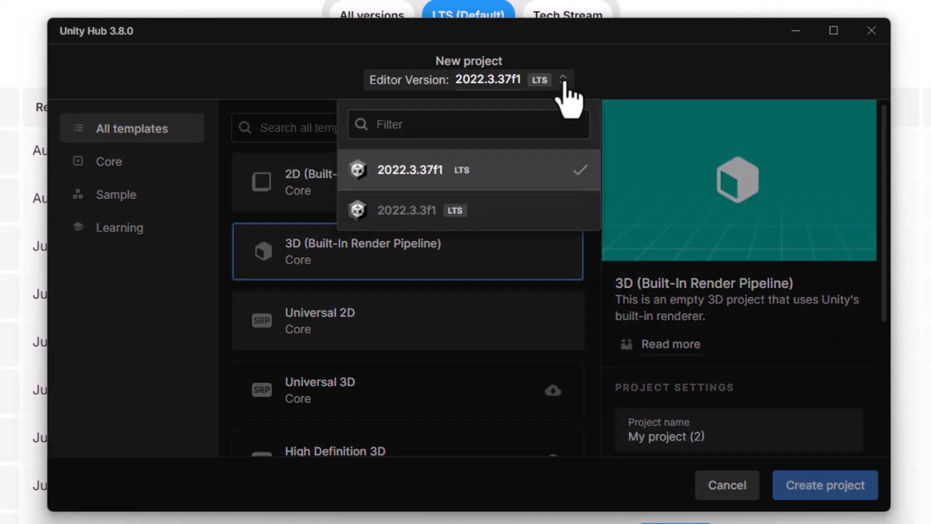
mouse_move(433, 196)
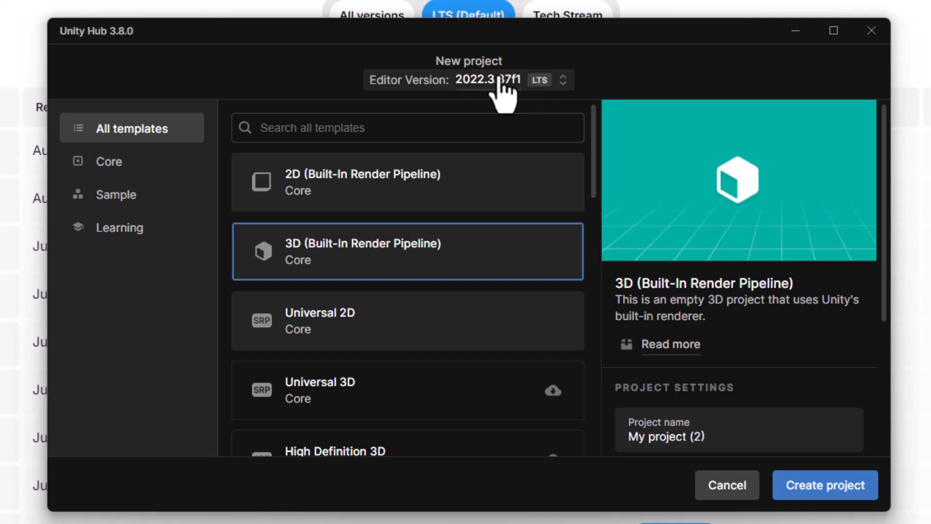
scroll("down", 3)
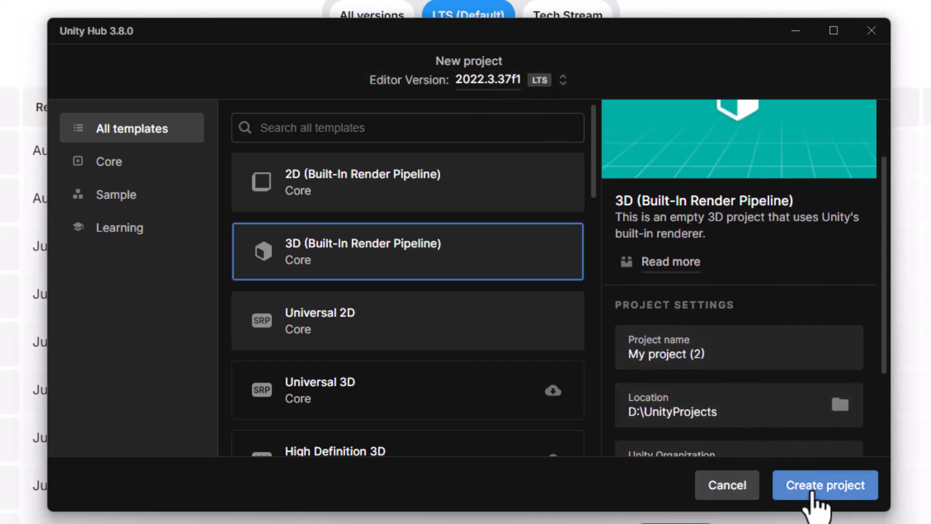
mouse_move(822, 308)
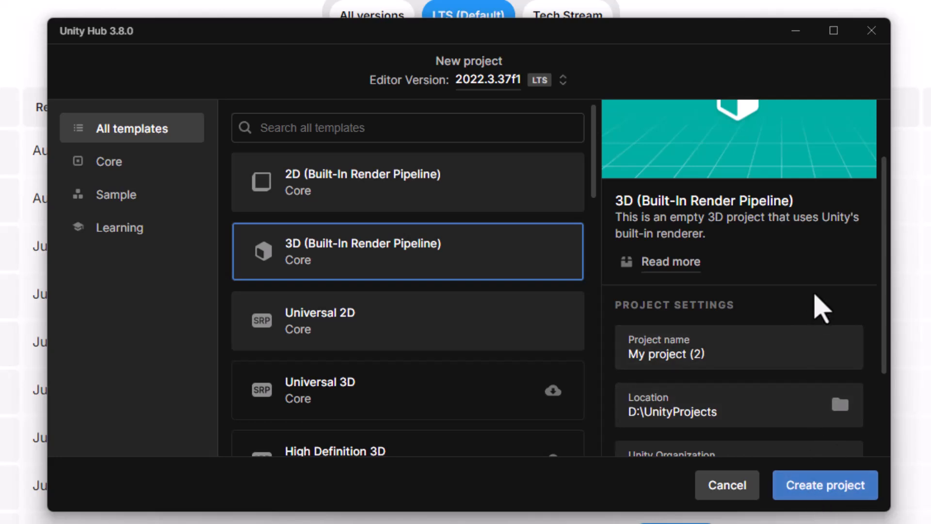